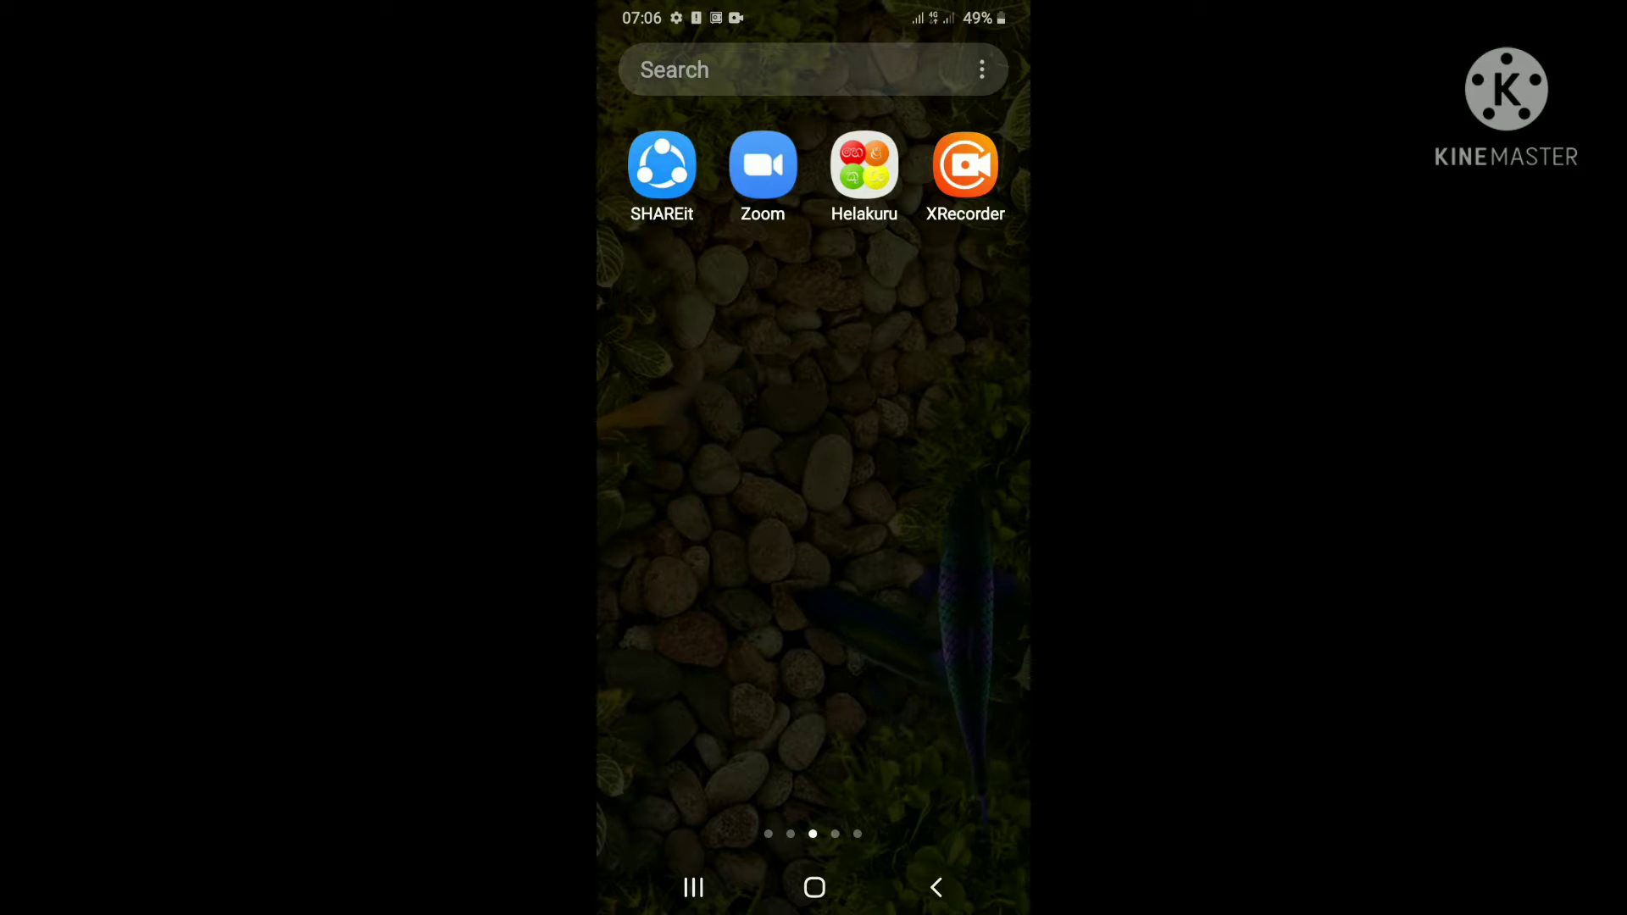
Launch Zoom from the home screen to reach its Meet & Chat page
left_click(761, 165)
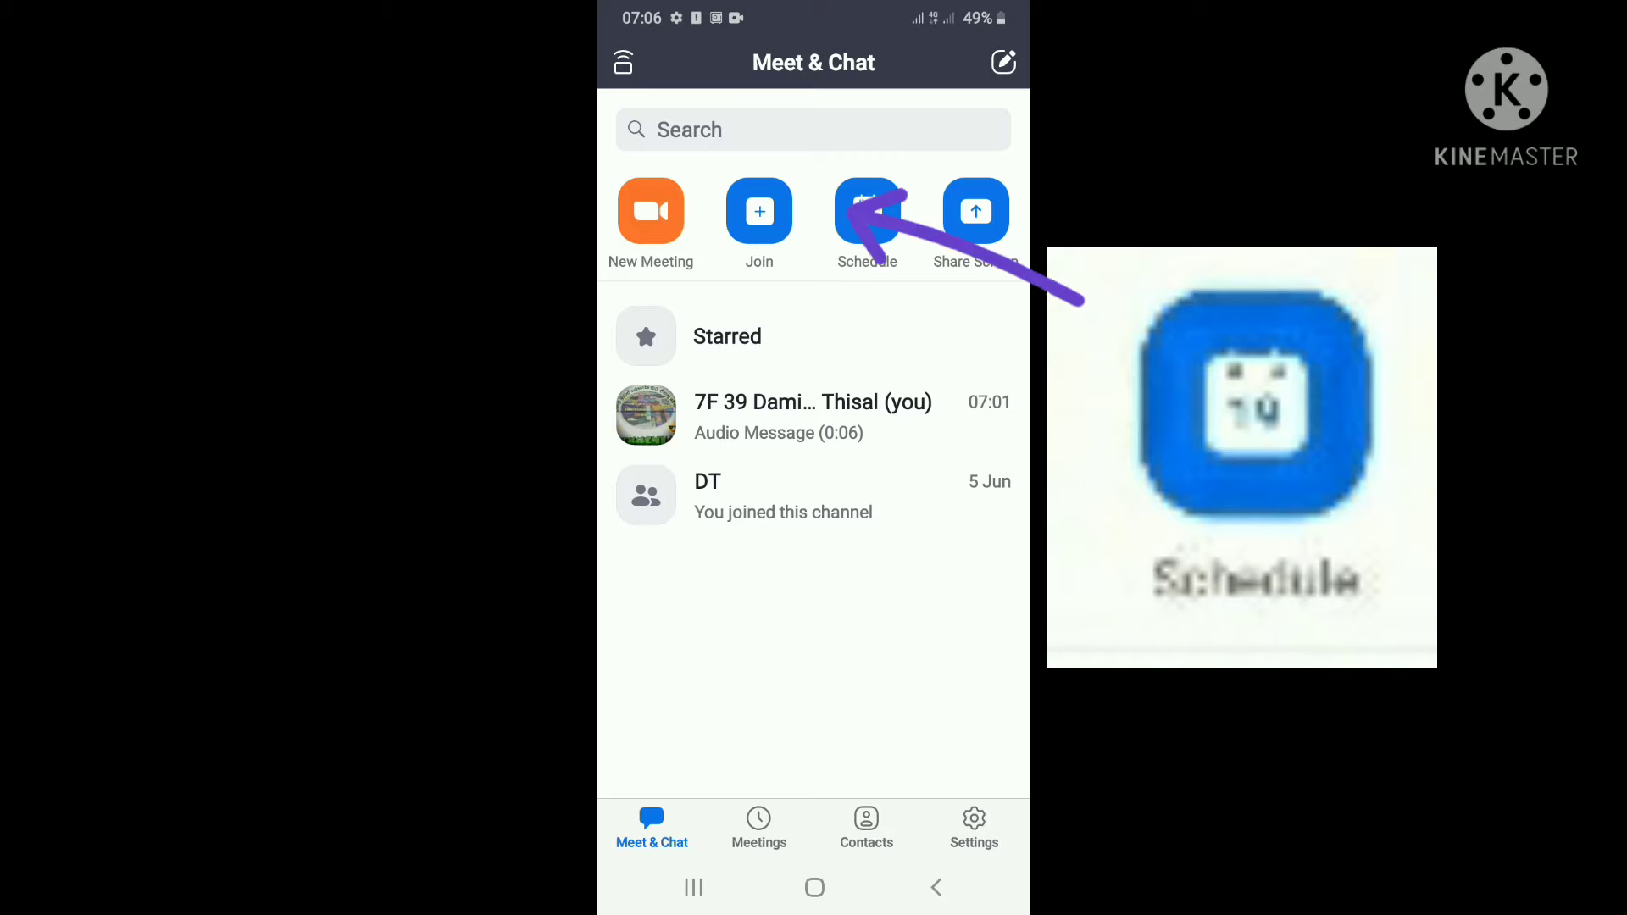
Begin a new scheduled meeting for 27/06/2021, 08:00–08:30 with passcode required, reviewing its settings
left_click(866, 212)
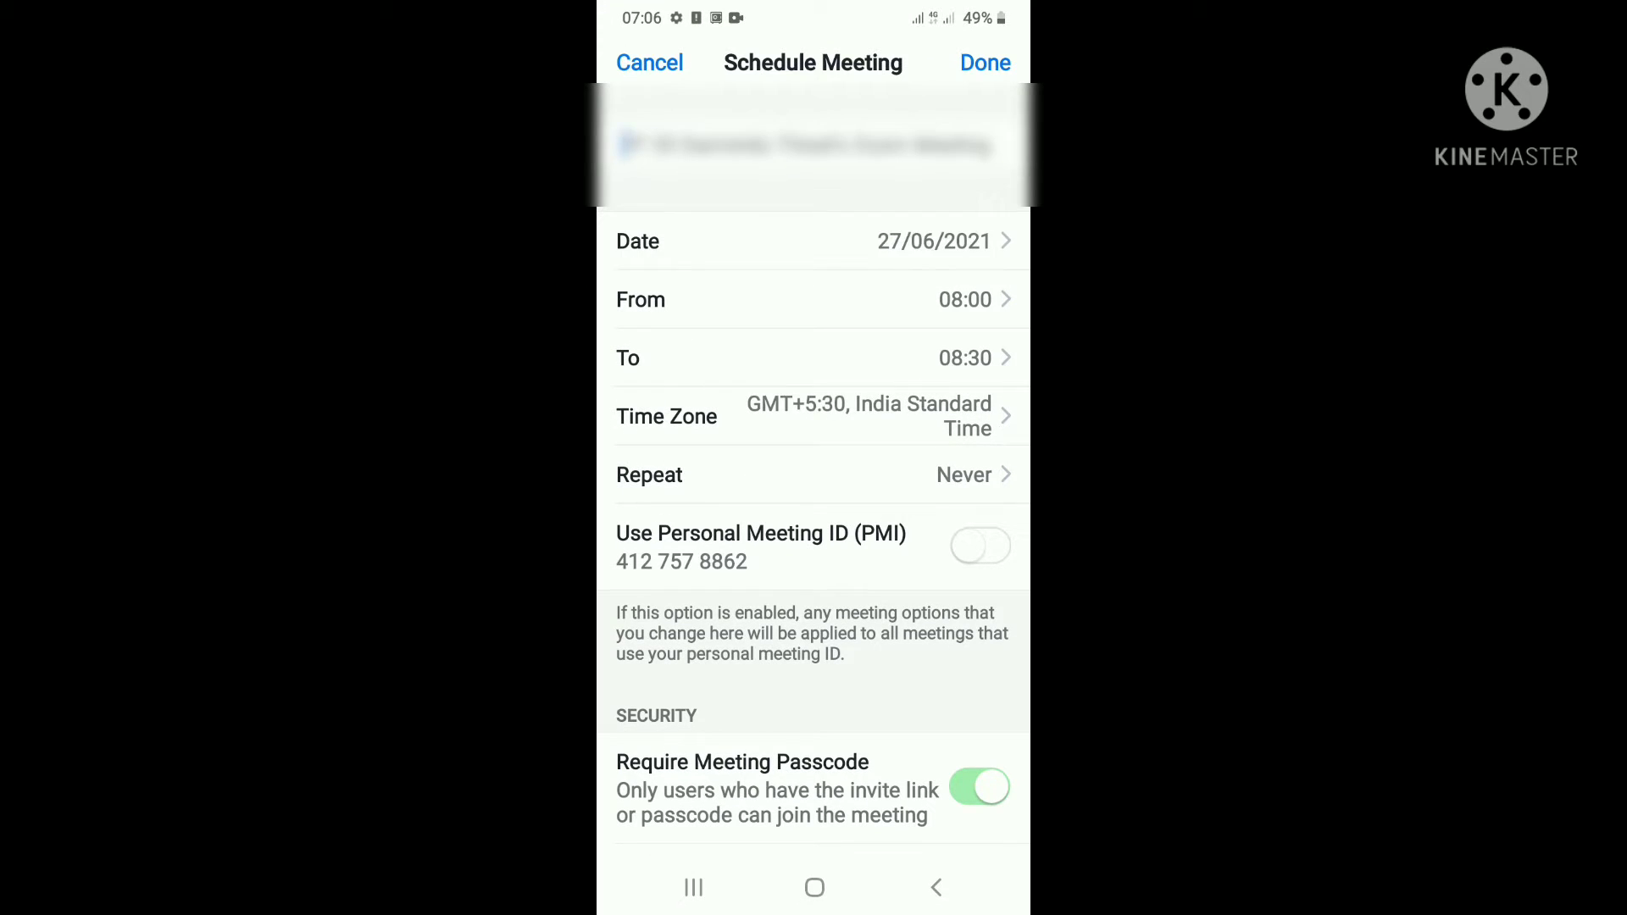
scroll("down", 3)
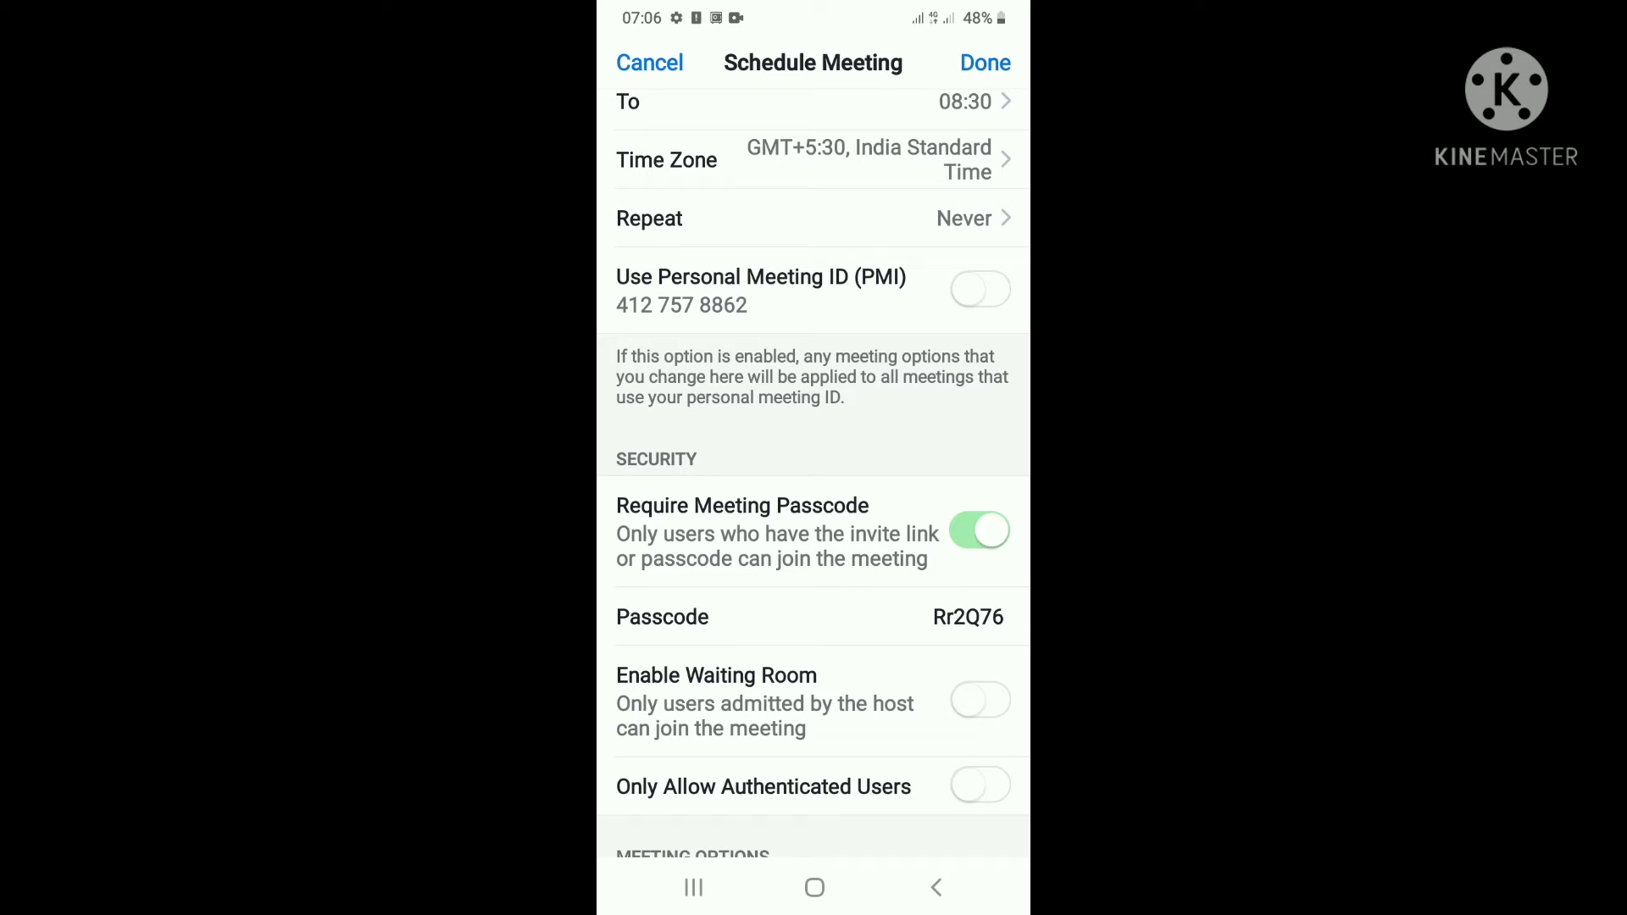
scroll("down", 3)
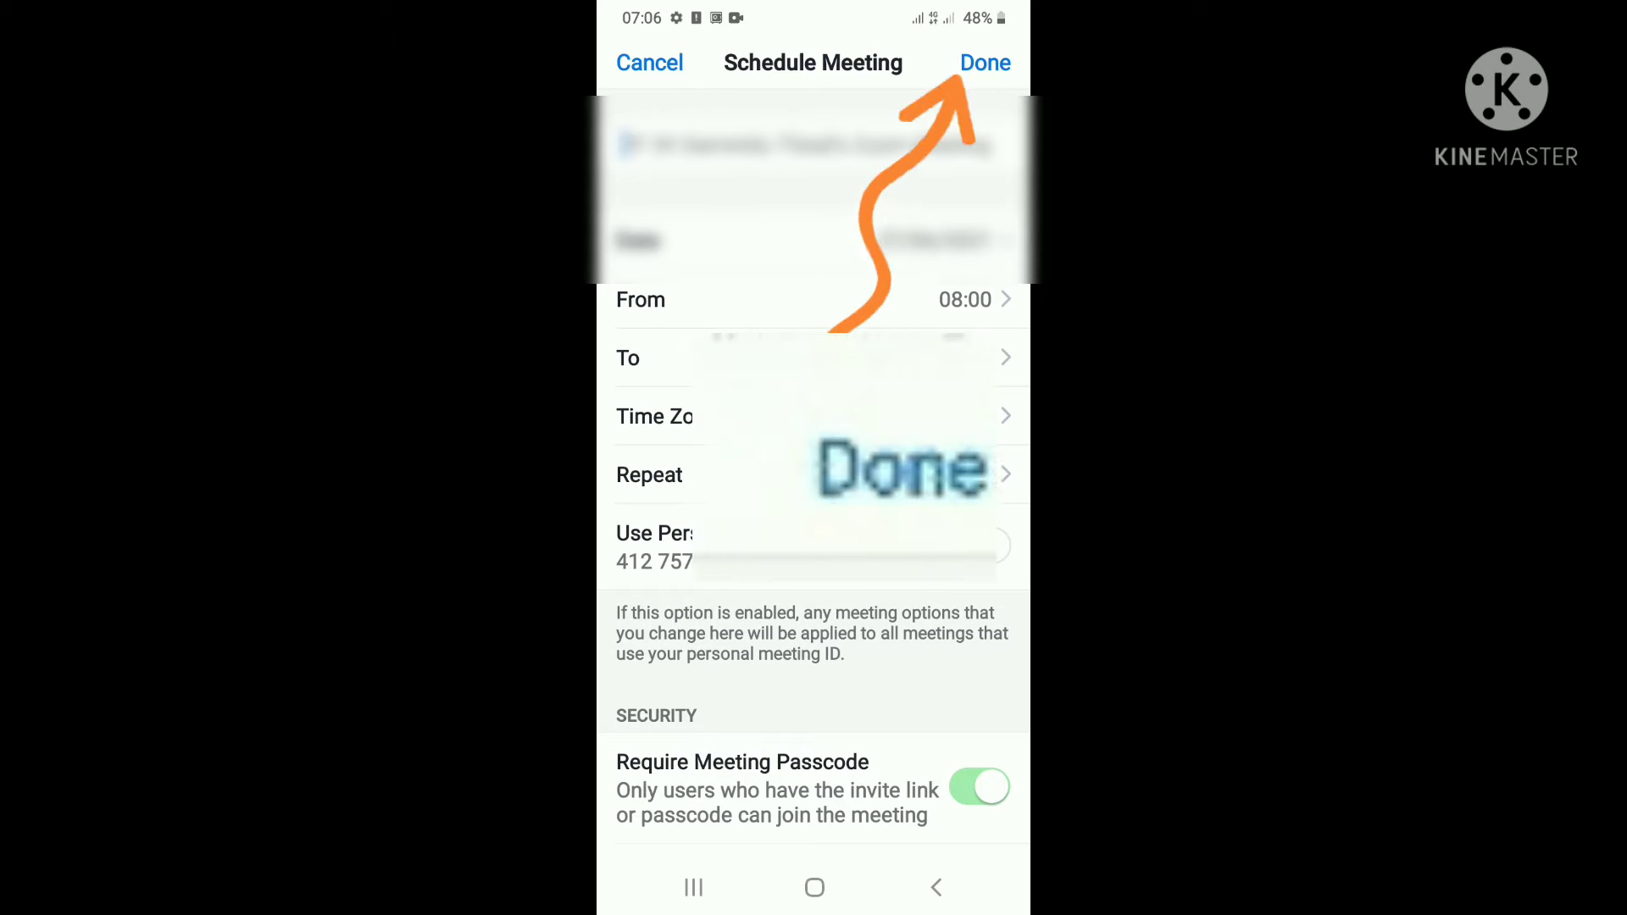
left_click(983, 62)
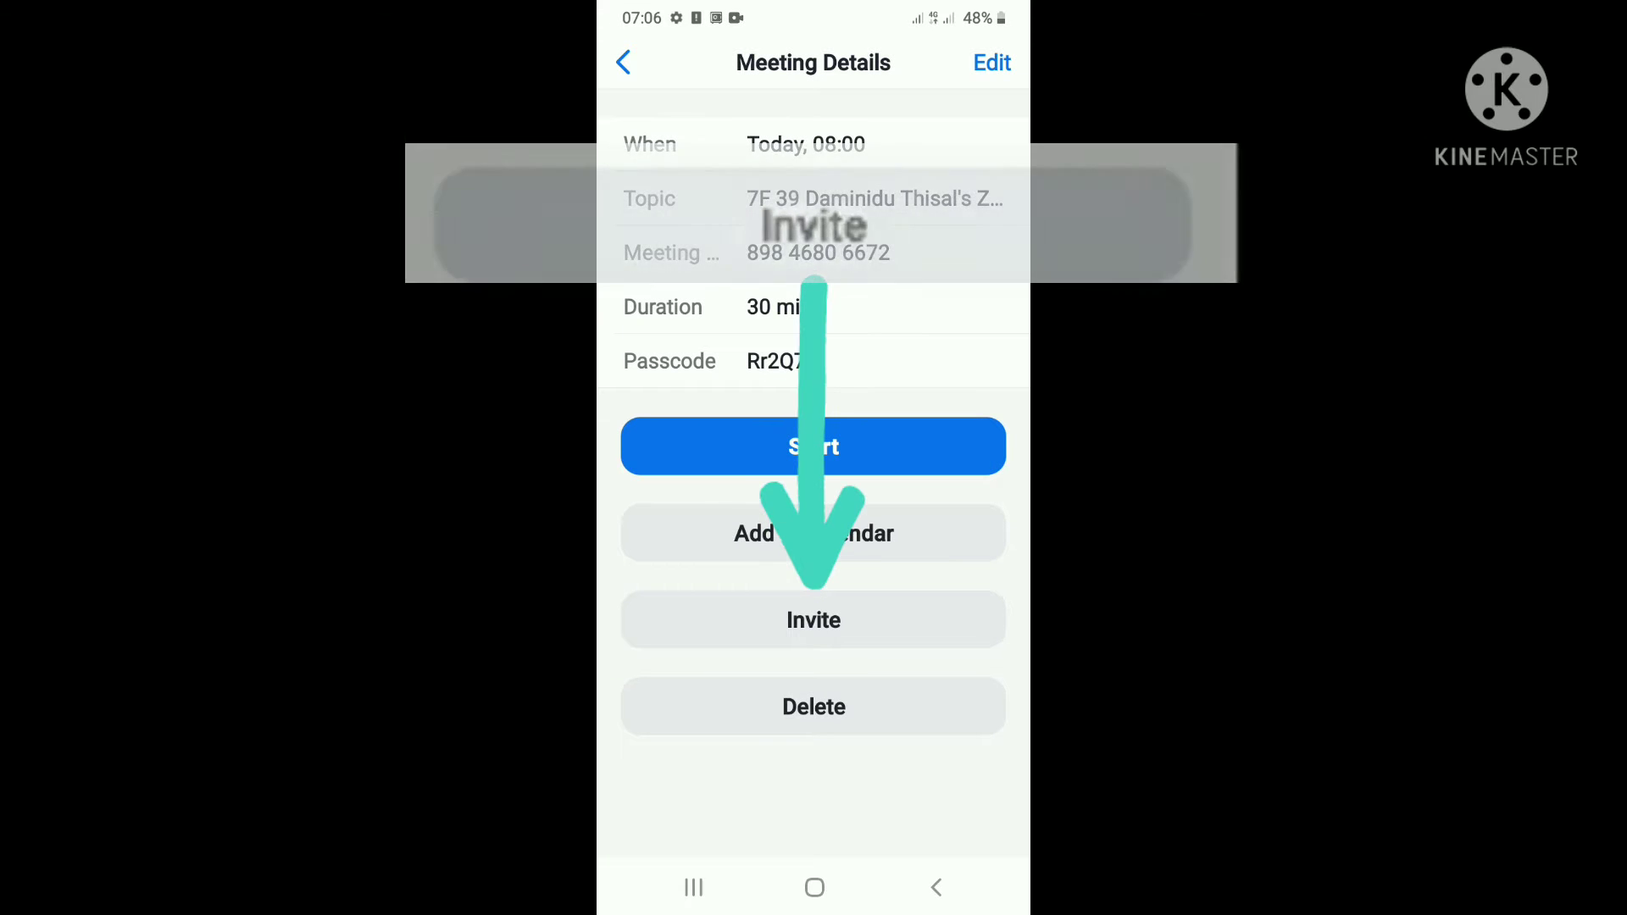
left_click(814, 620)
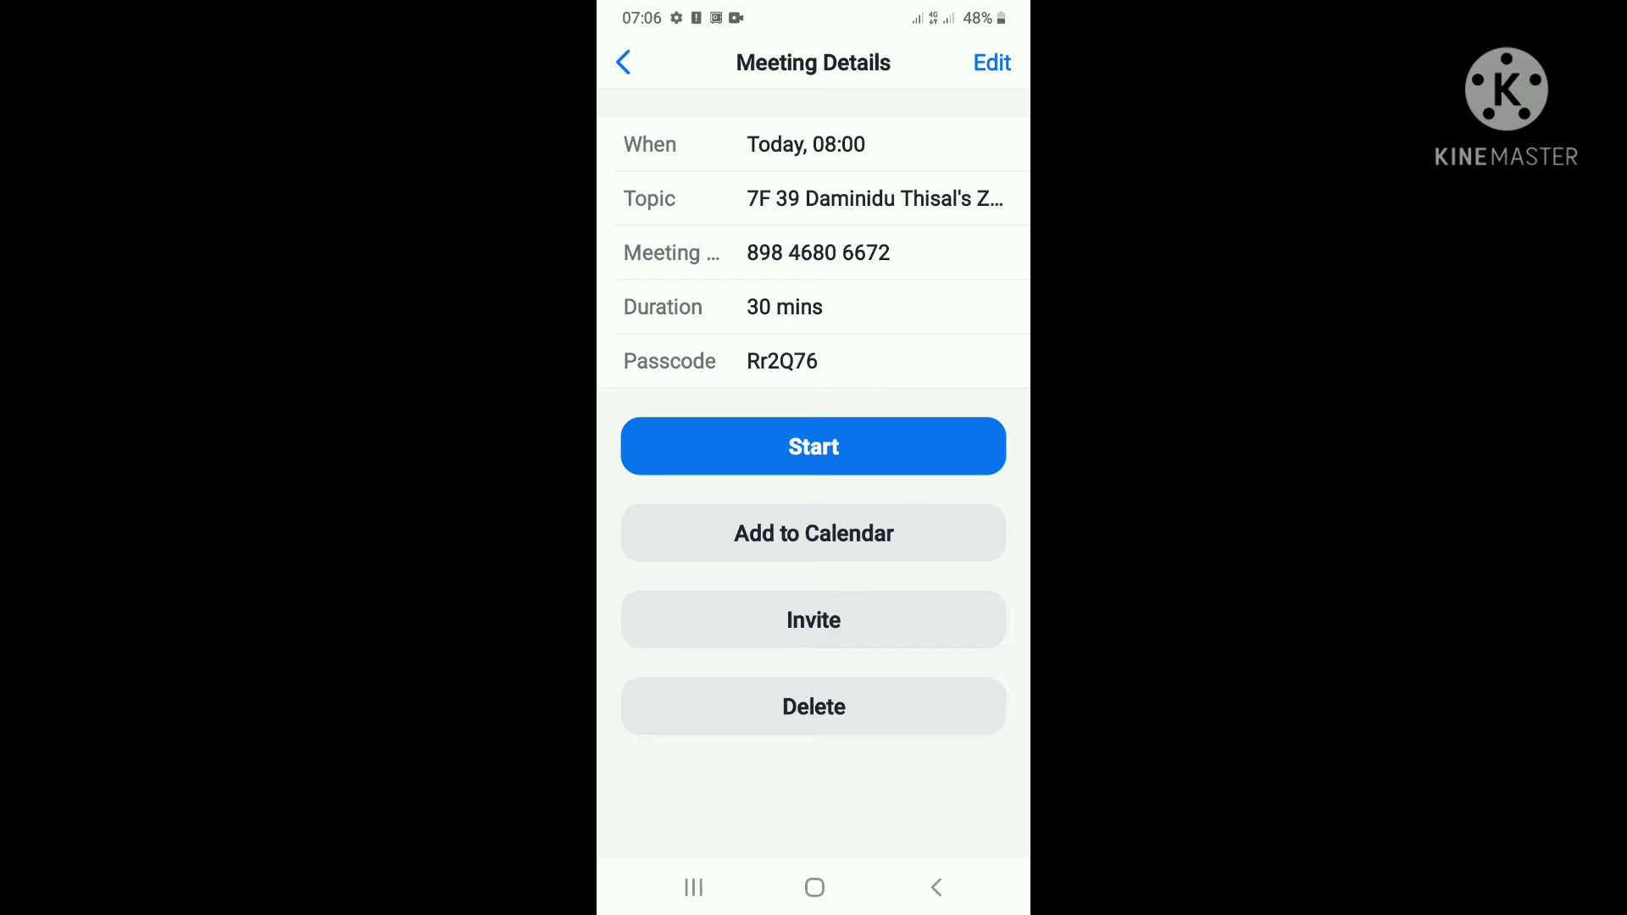
left_click(814, 886)
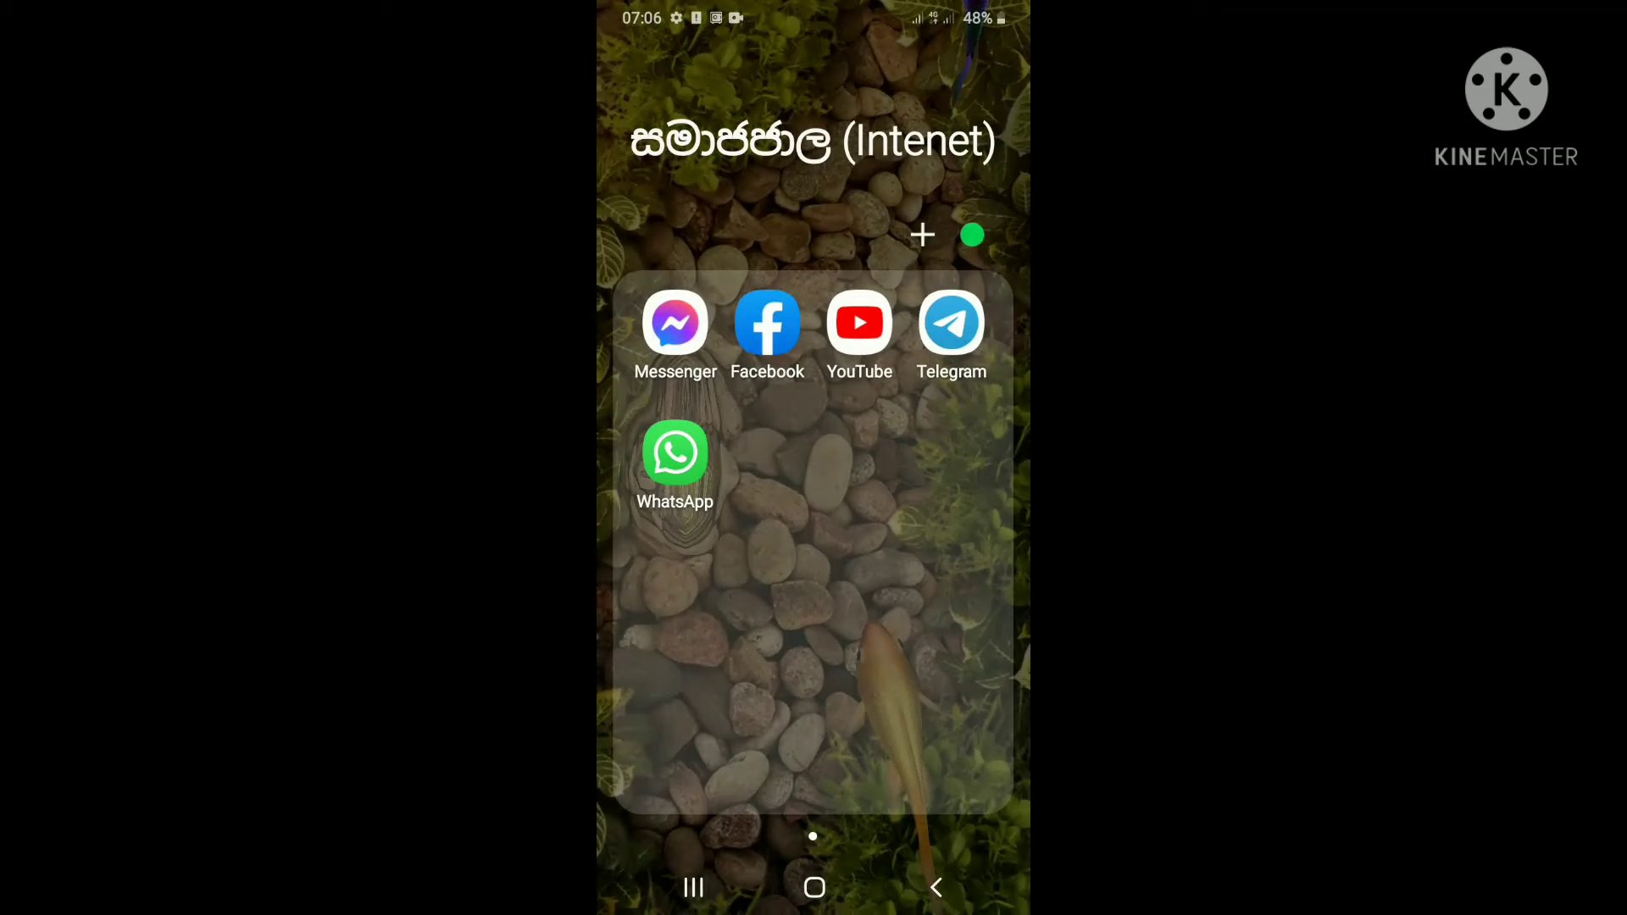
Open a WhatsApp chat for the invitation, then return to the home screen
left_click(674, 454)
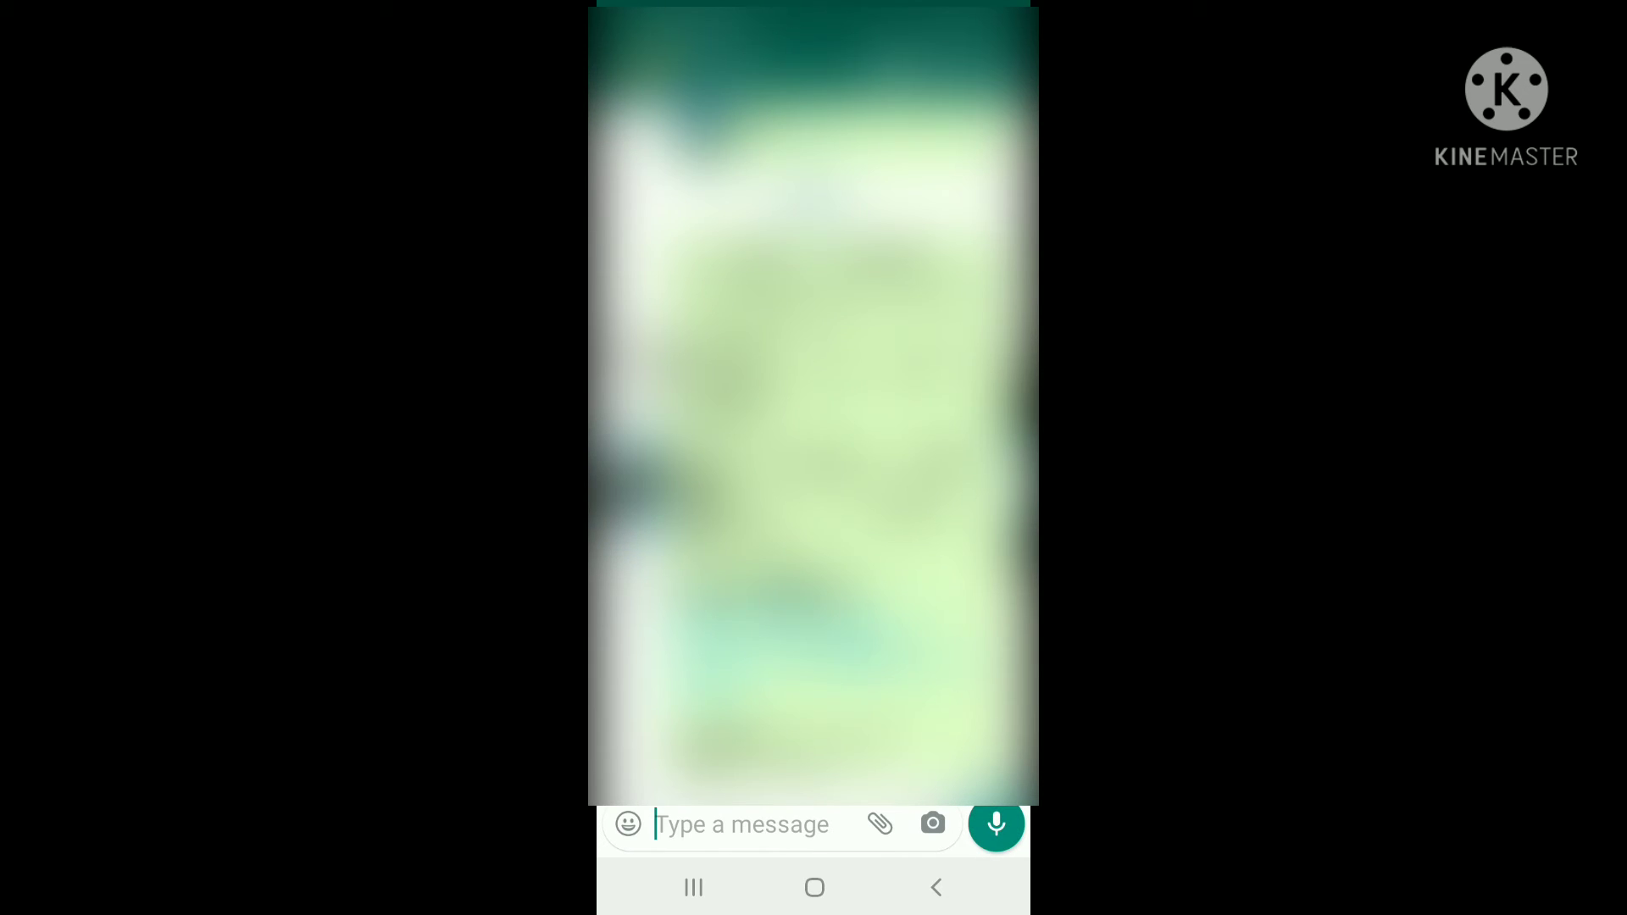
left_click(815, 887)
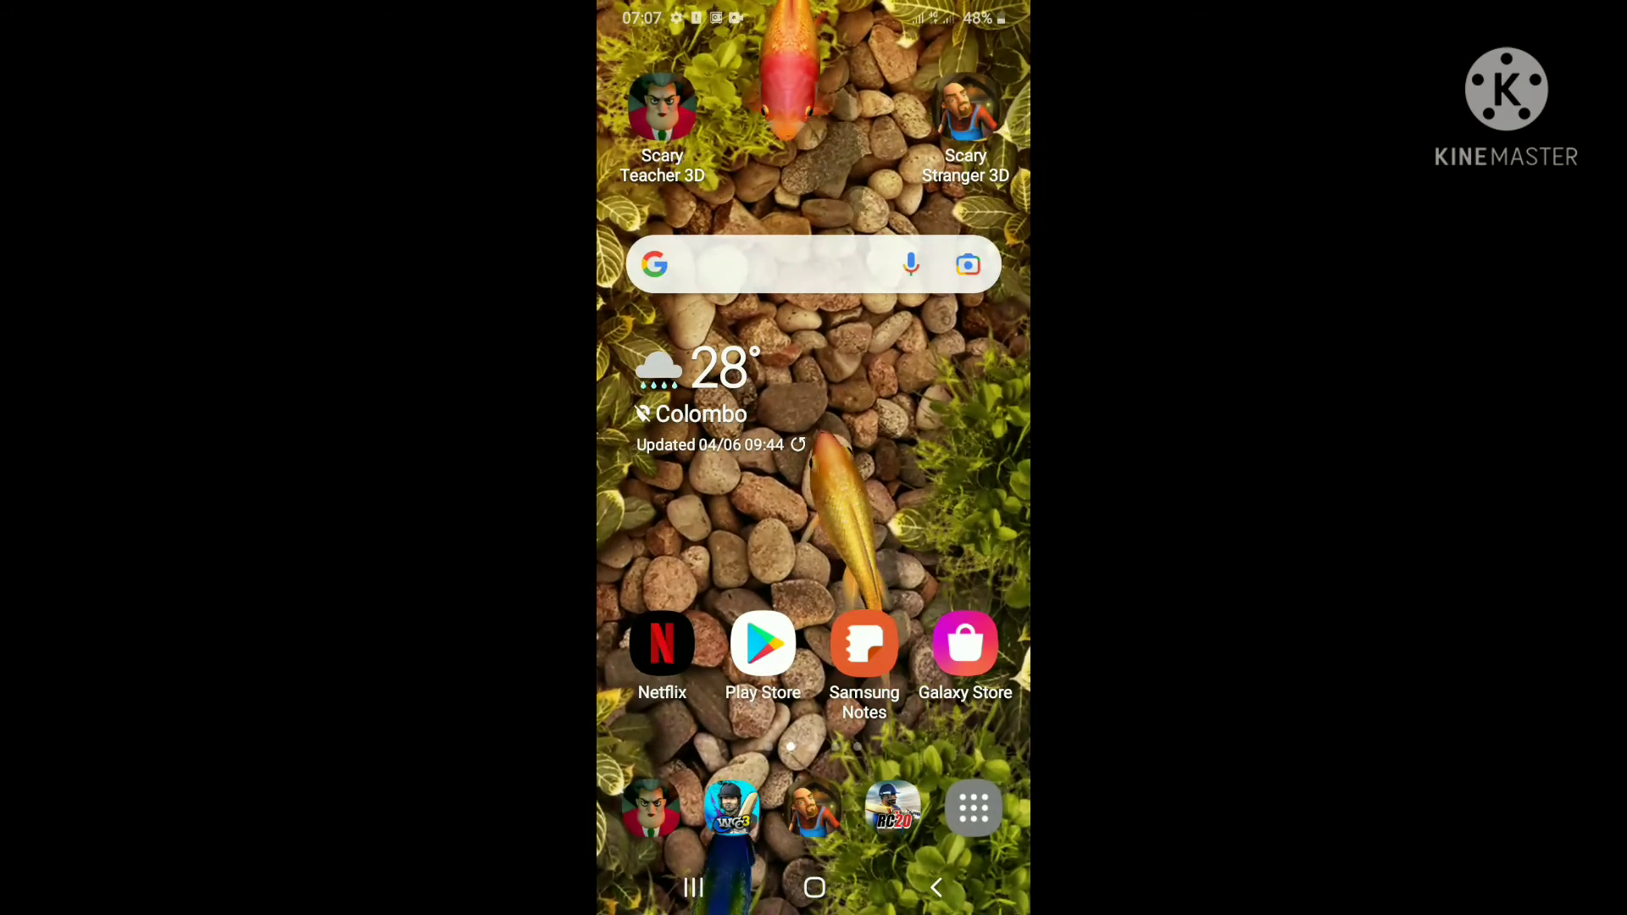